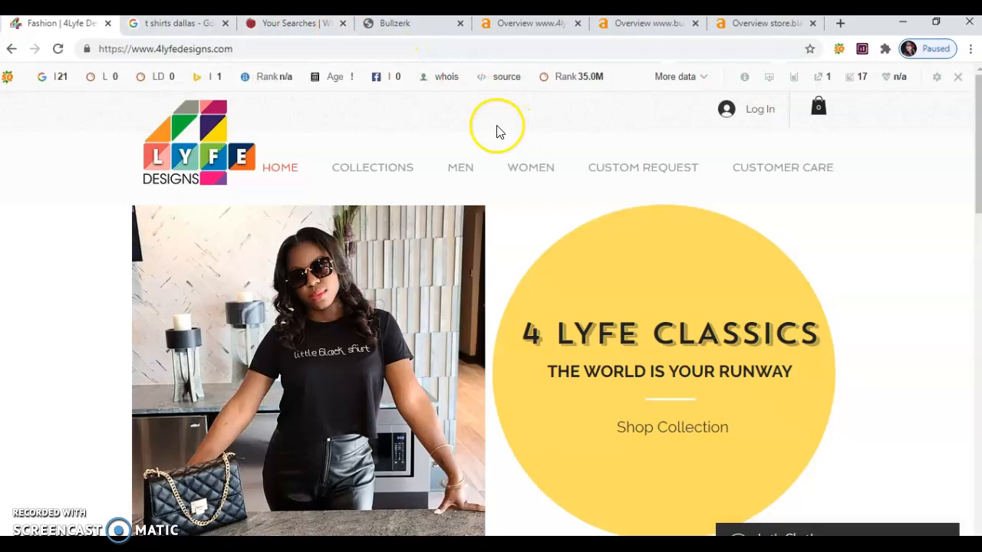
pyautogui.moveTo(504, 132)
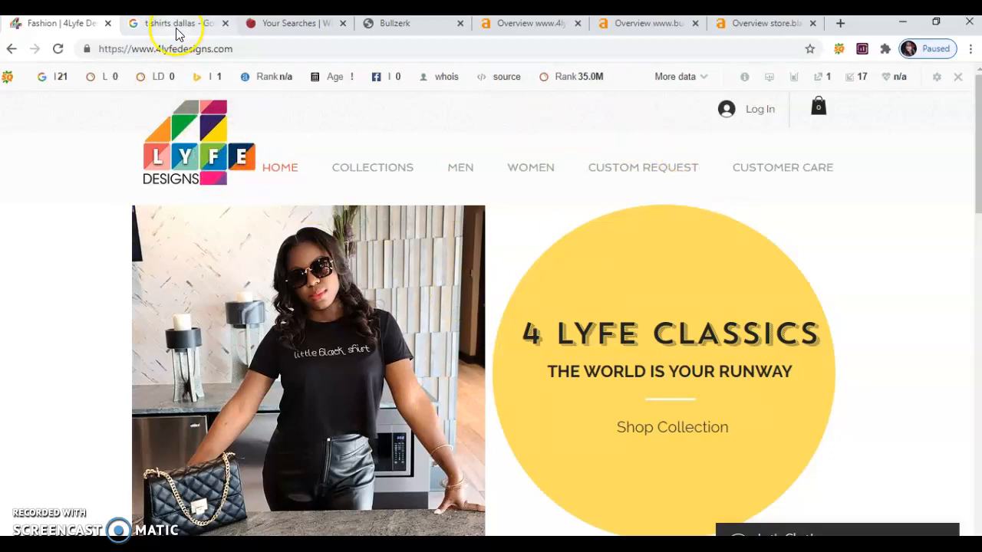
# Bring up the 't shirts dallas' results and scroll to the local map pack of Dallas shops.
pyautogui.click(176, 23)
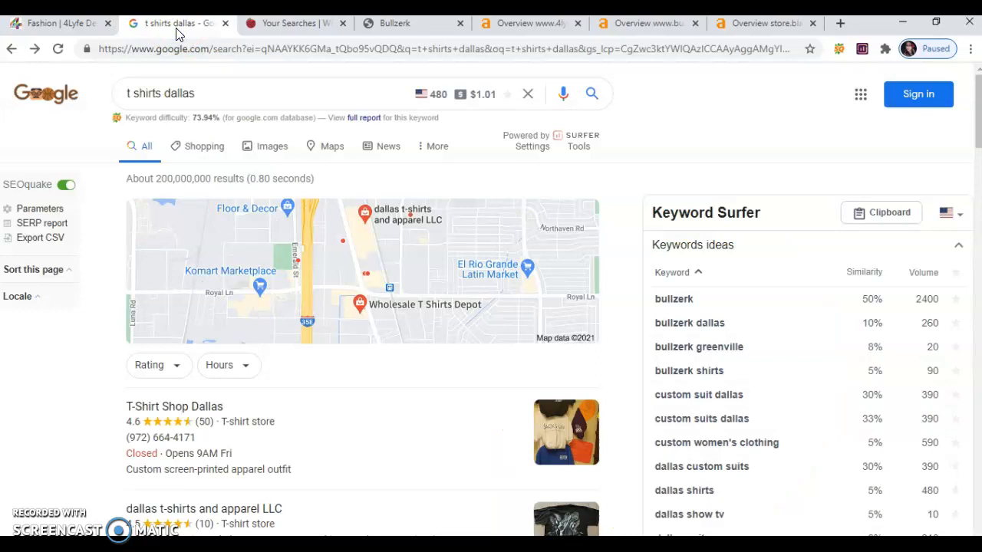
pyautogui.moveTo(181, 64)
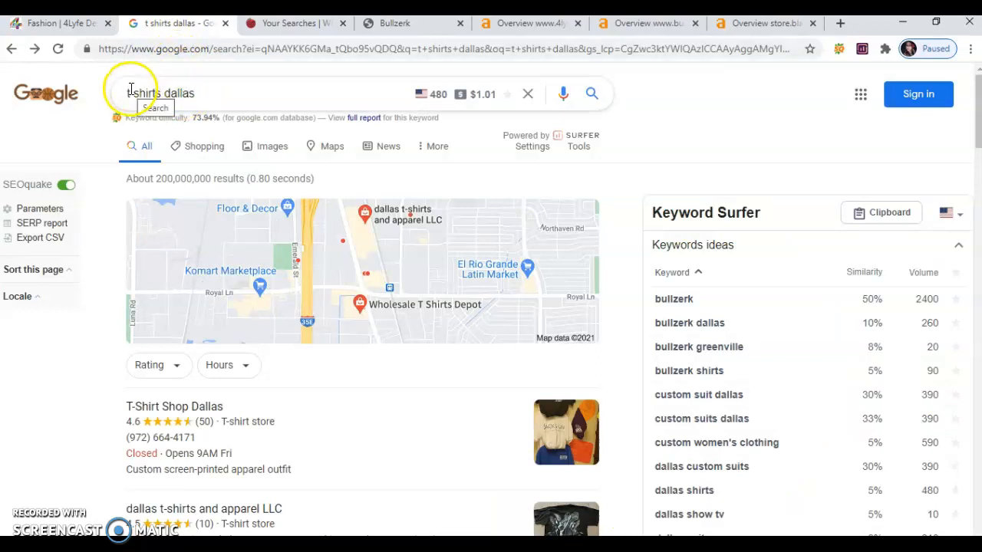
pyautogui.moveTo(432, 104)
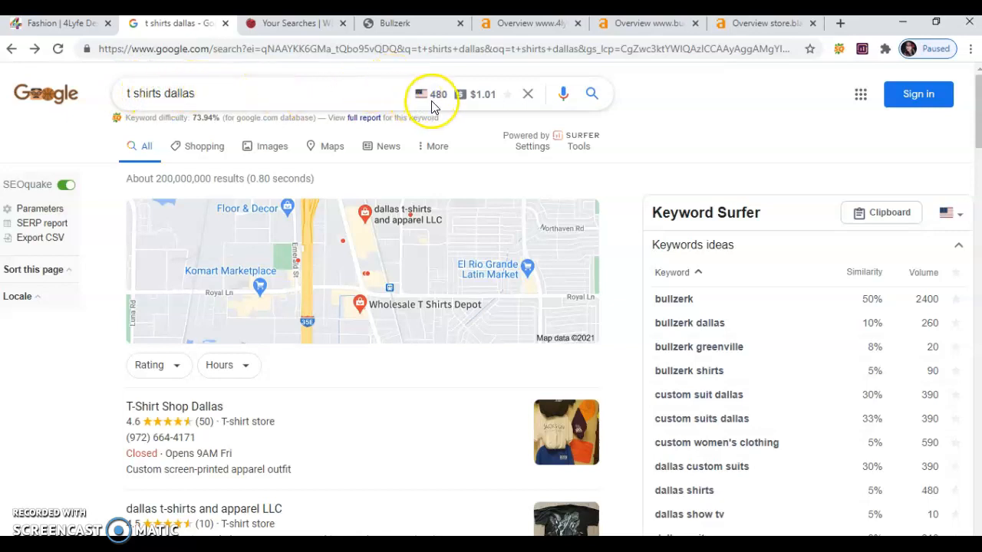
pyautogui.moveTo(420, 94)
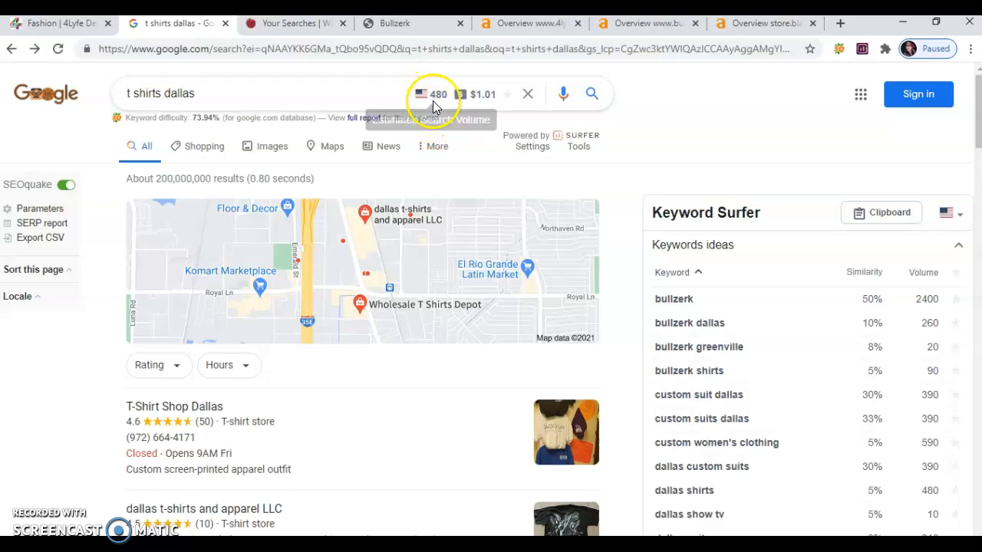
pyautogui.moveTo(478, 161)
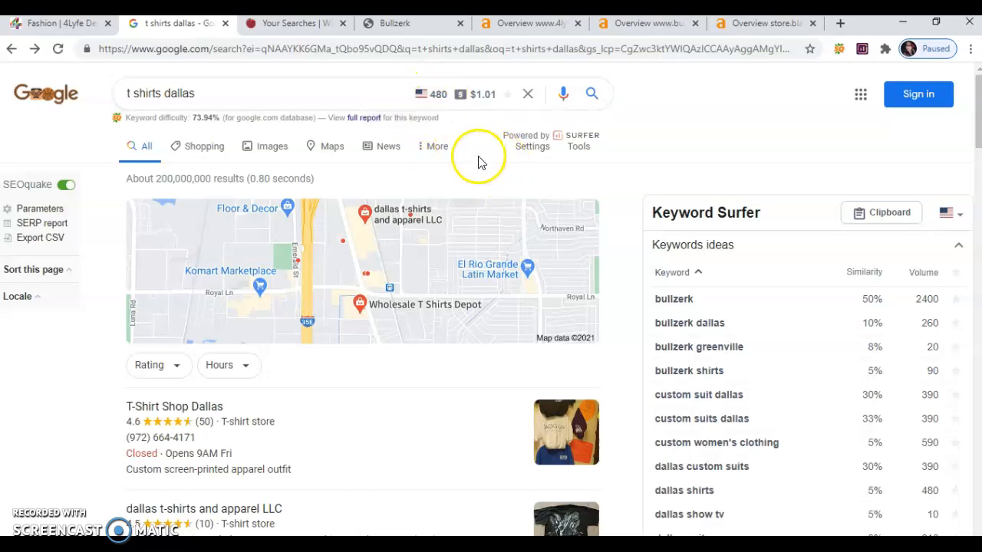
pyautogui.moveTo(444, 232)
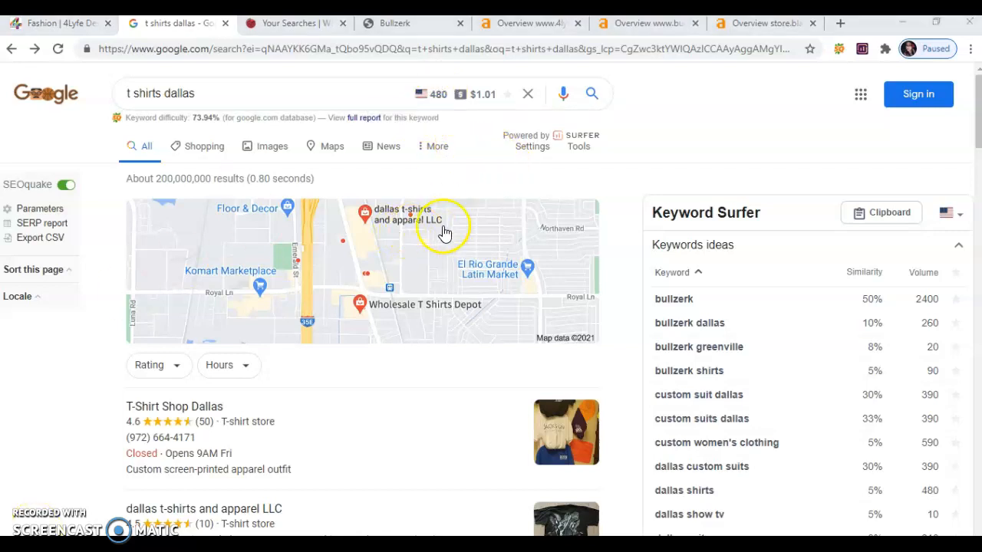
pyautogui.moveTo(298, 175)
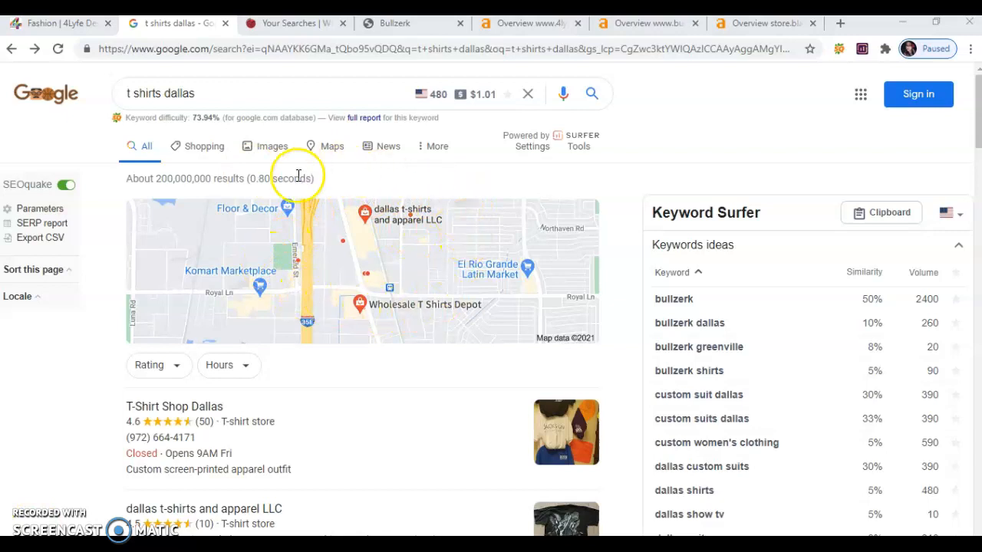
pyautogui.scroll(-3)
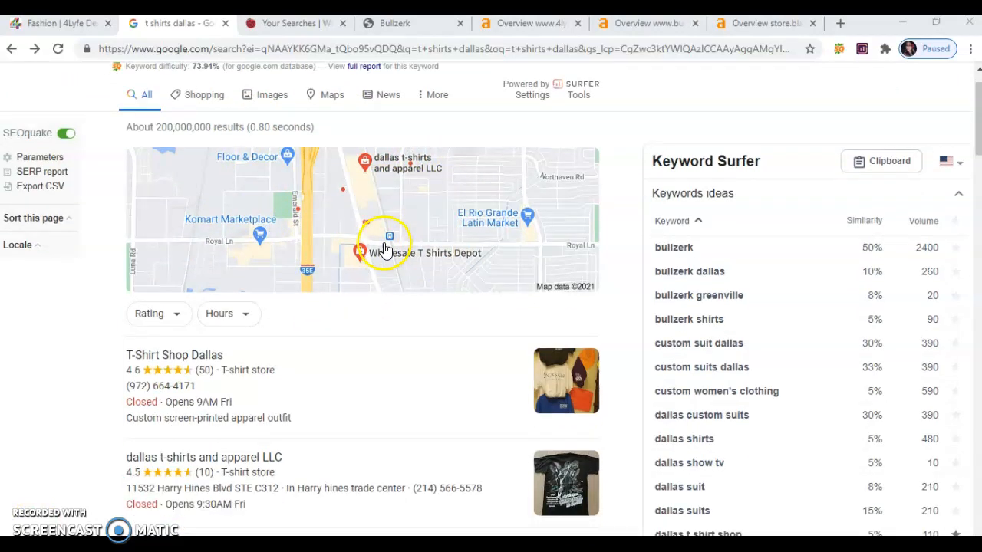
pyautogui.scroll(-3)
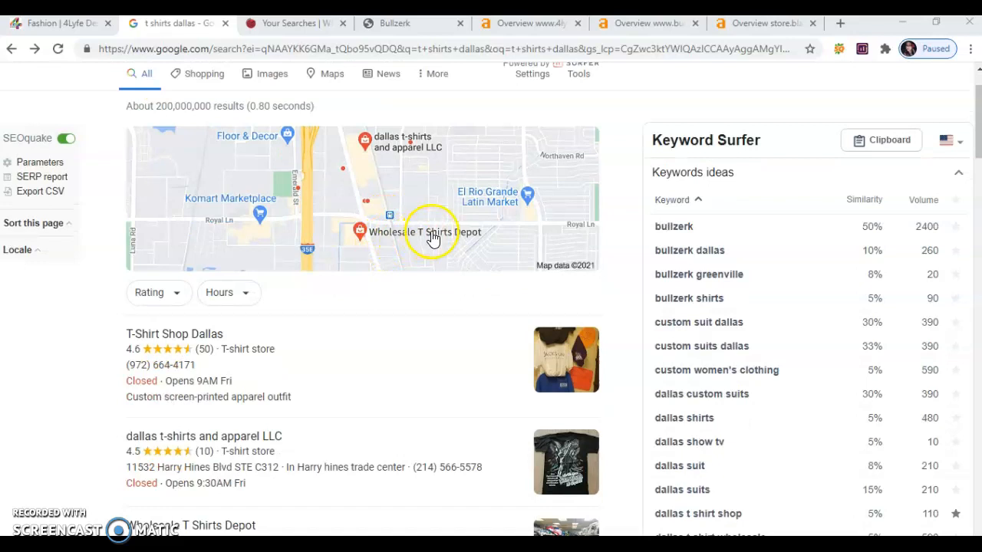
pyautogui.scroll(-3)
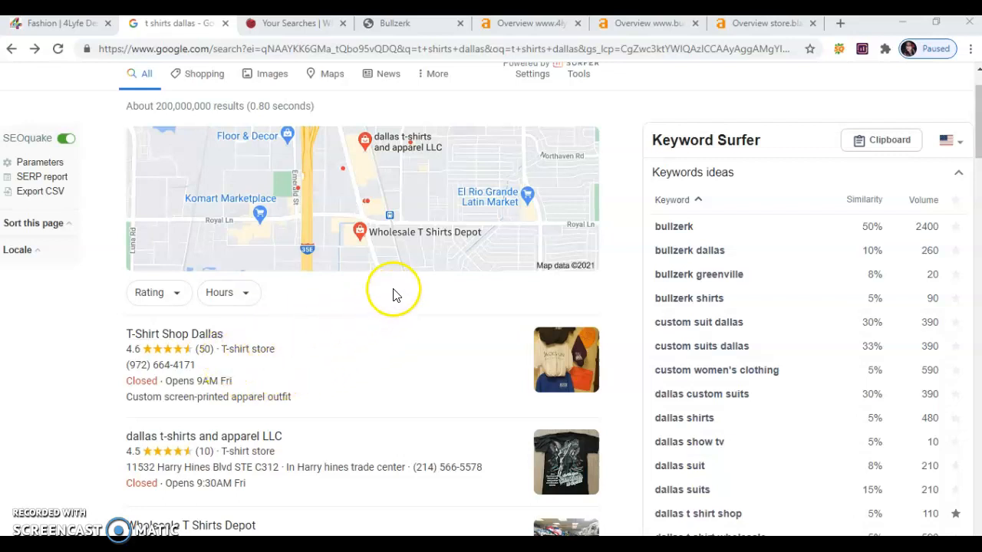
pyautogui.moveTo(404, 283)
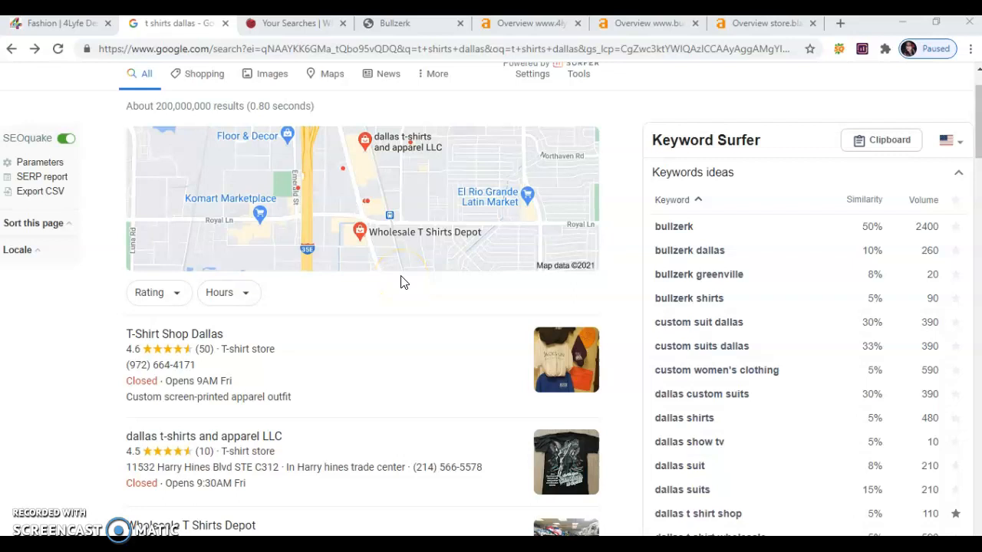
pyautogui.moveTo(417, 279)
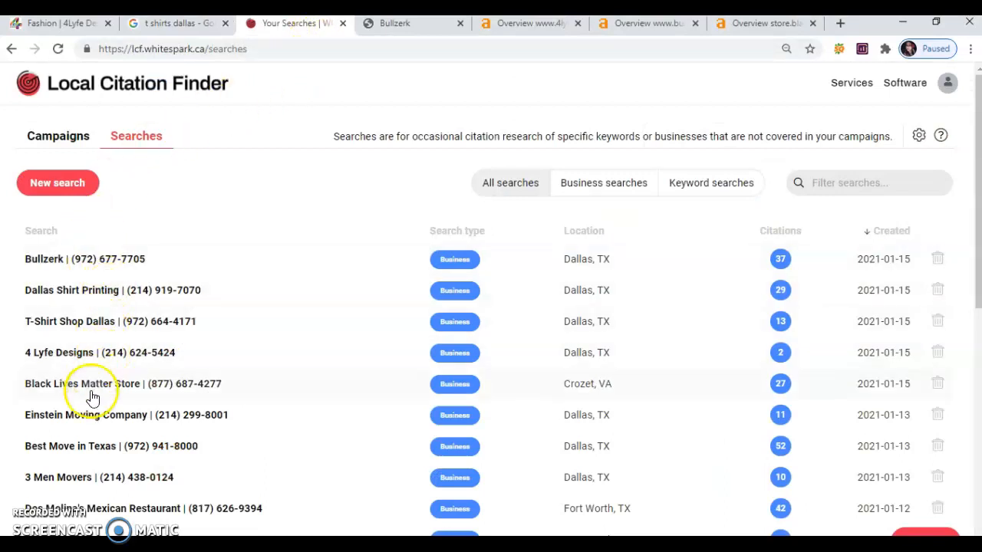
pyautogui.moveTo(69, 322)
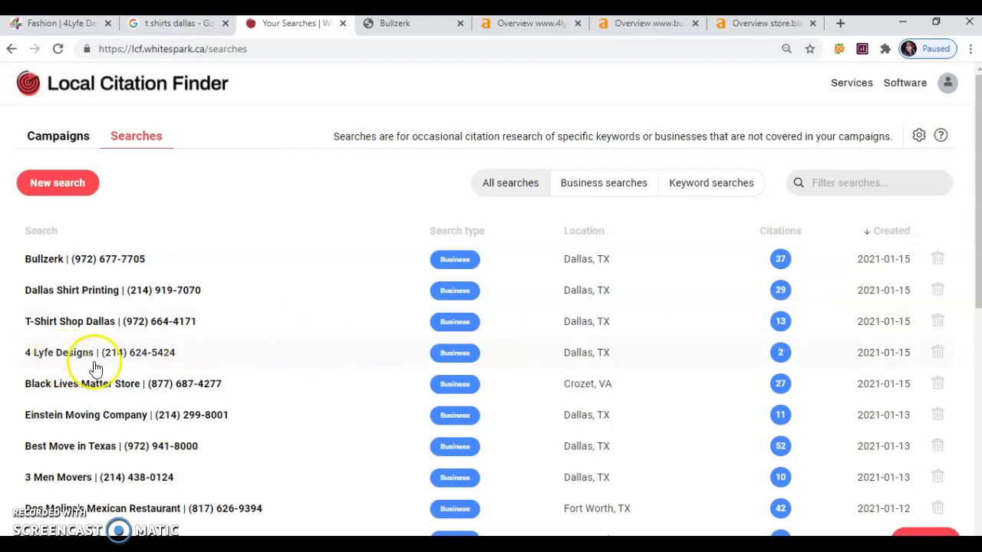
pyautogui.moveTo(558, 421)
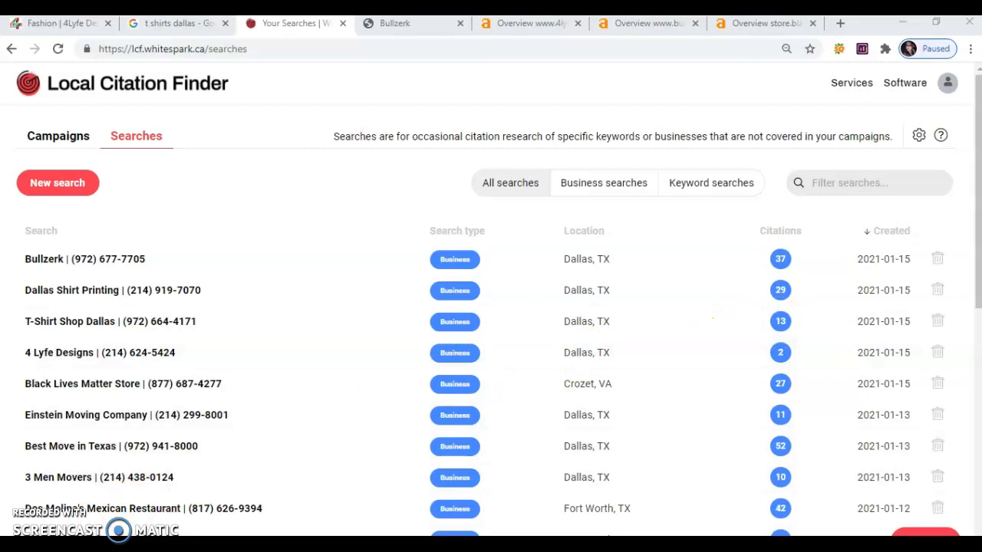
# Scroll the 't shirts dallas' results past Bullzerk's SEOquake metrics and move to the Ahrefs 4lyfedesigns.com overview.
pyautogui.click(176, 23)
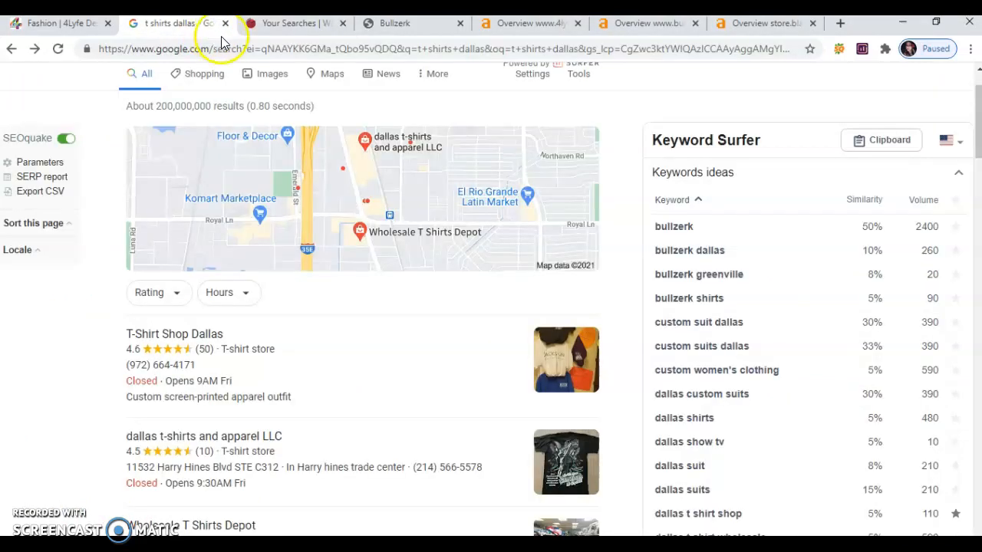
pyautogui.scroll(-3)
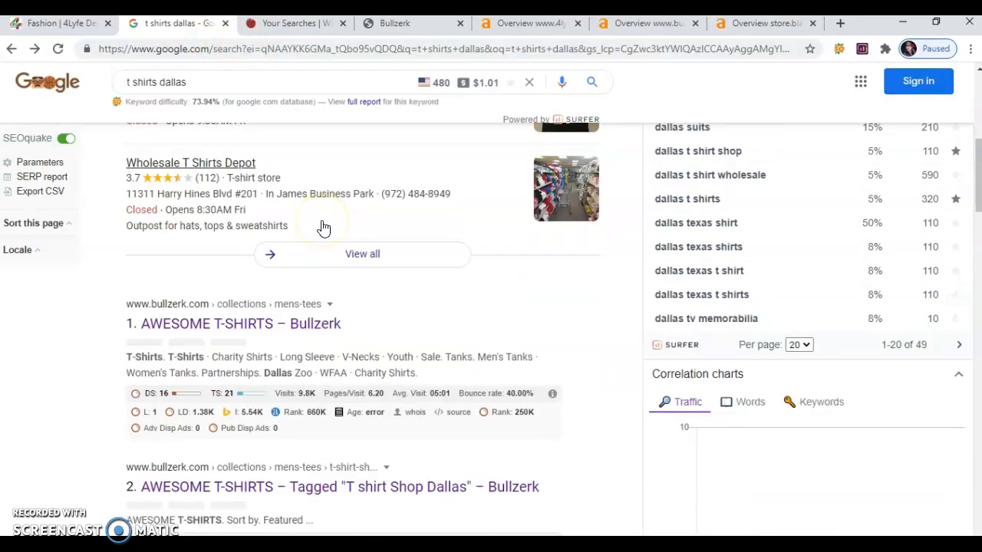
pyautogui.scroll(-3)
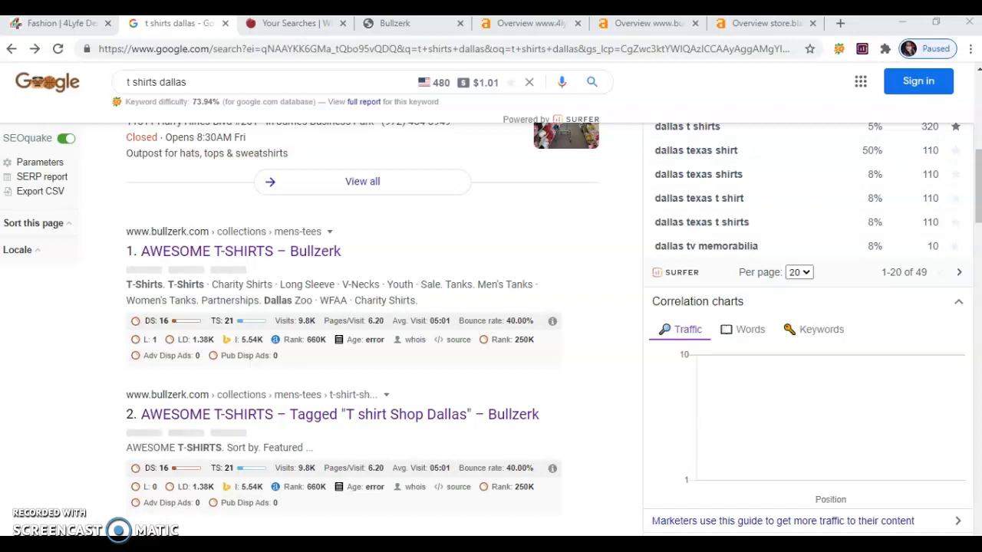
pyautogui.scroll(-3)
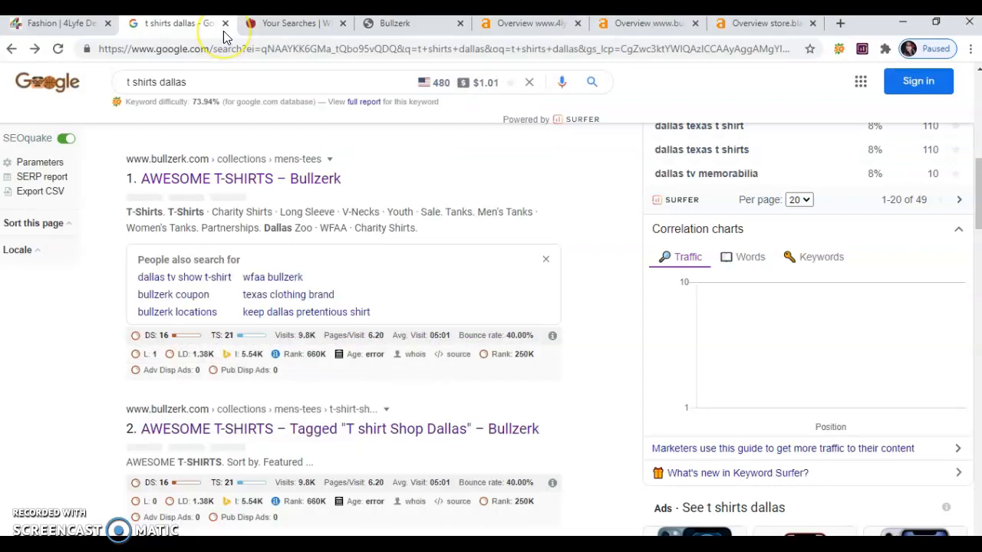
pyautogui.moveTo(224, 38)
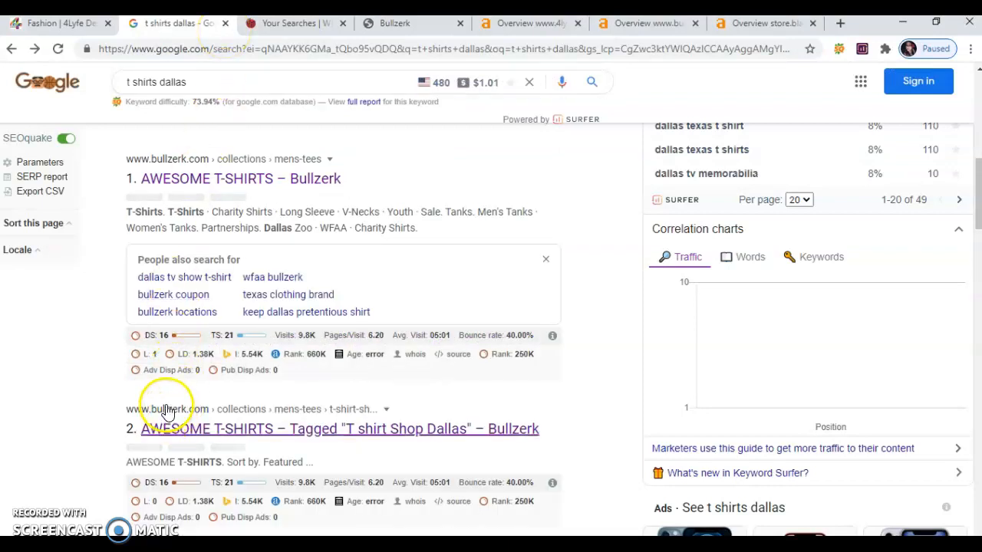
pyautogui.moveTo(475, 373)
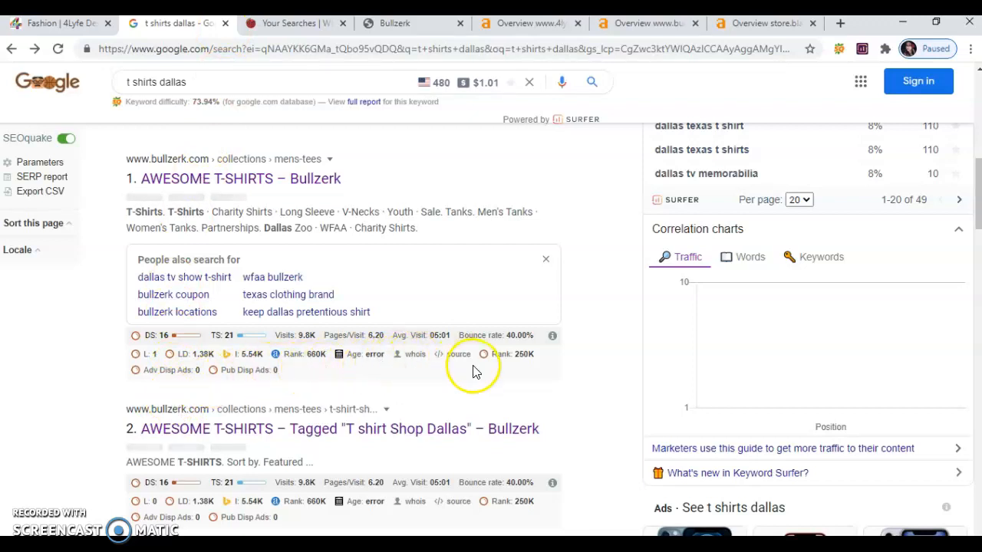
pyautogui.scroll(-3)
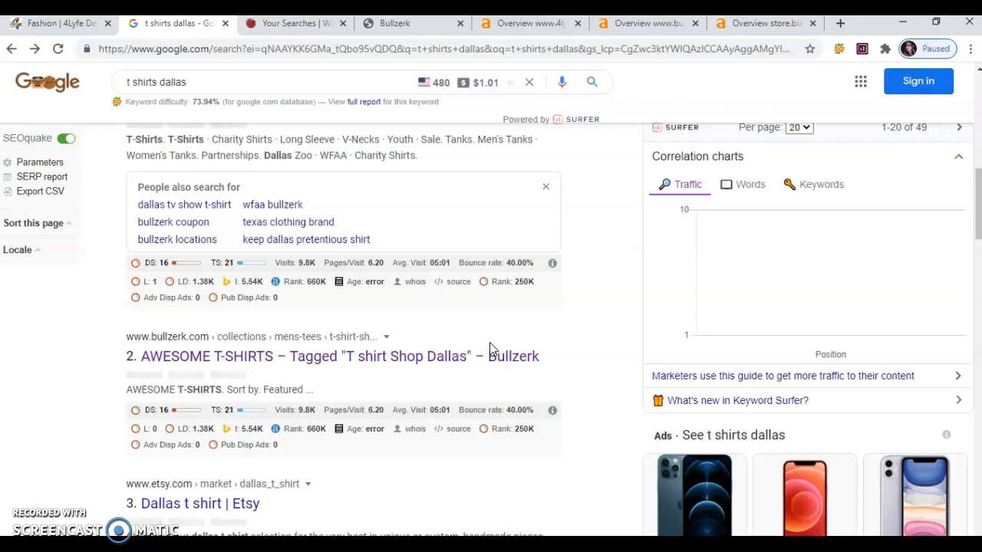
pyautogui.moveTo(512, 43)
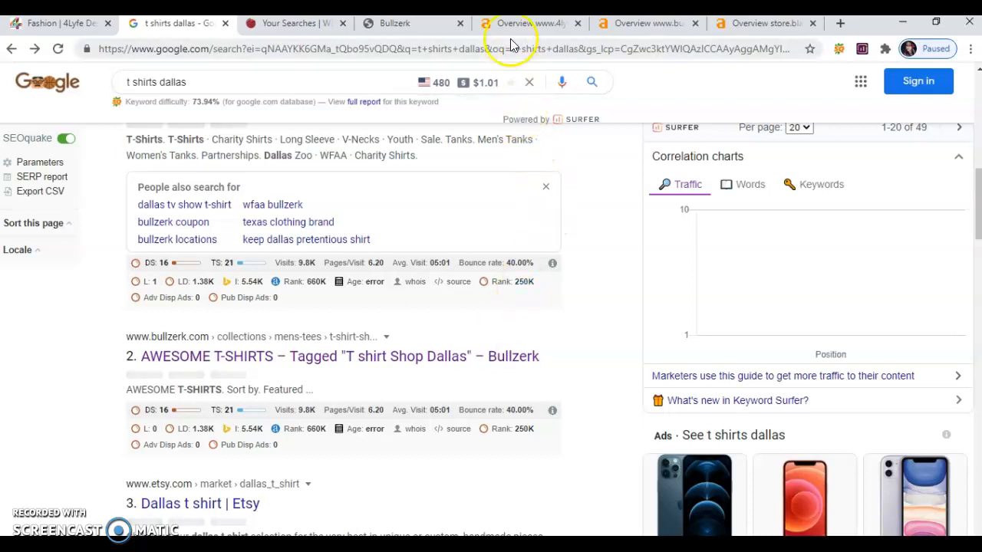
pyautogui.click(514, 23)
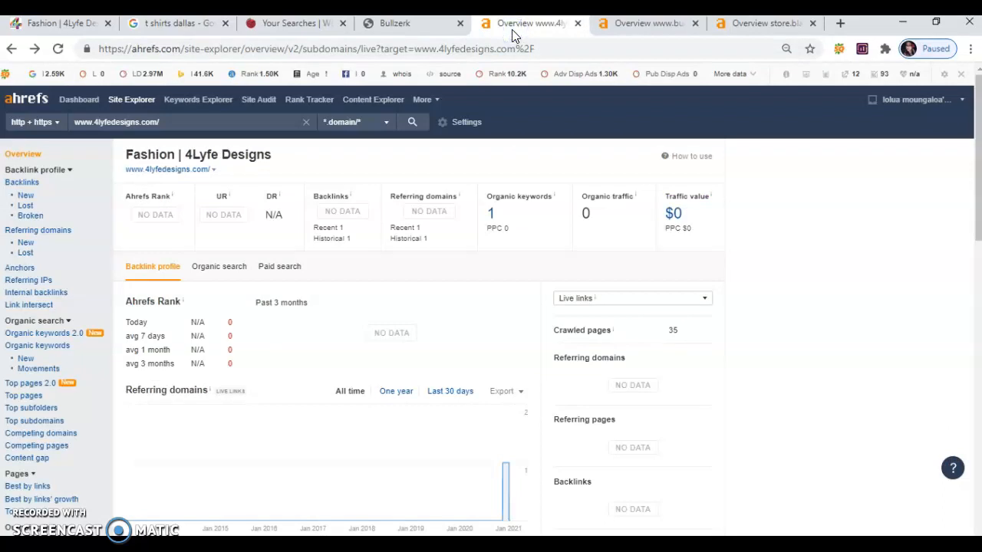
pyautogui.moveTo(366, 141)
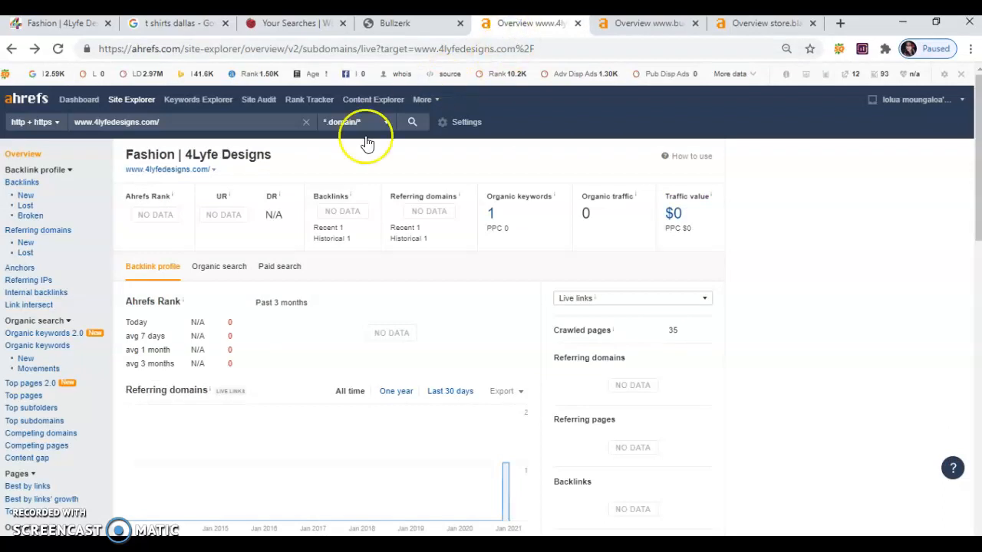
pyautogui.moveTo(365, 222)
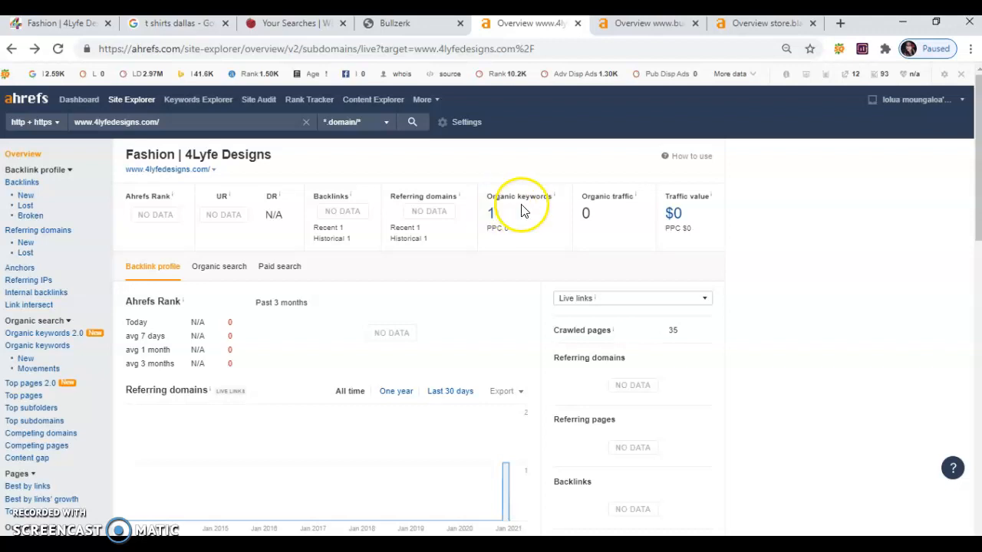
pyautogui.moveTo(577, 433)
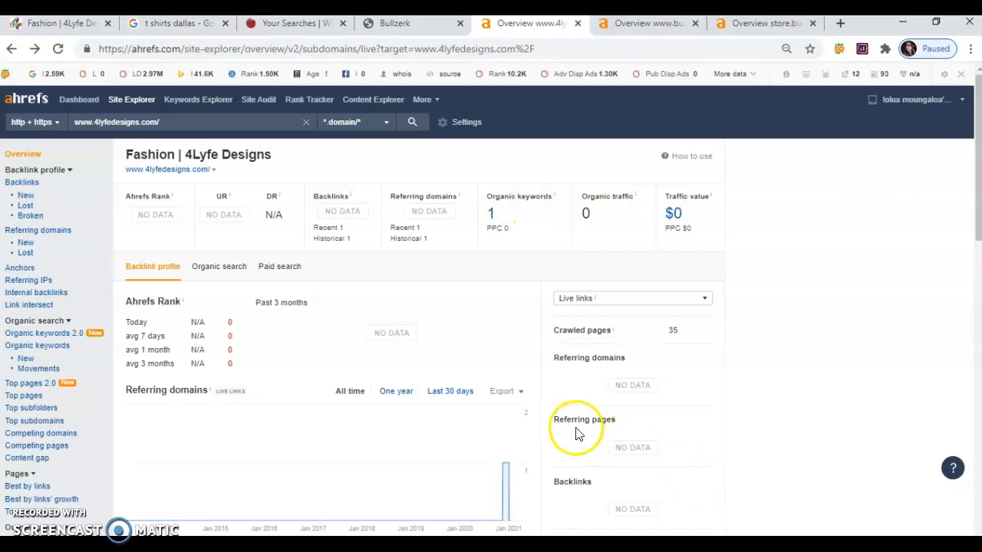
pyautogui.moveTo(411, 268)
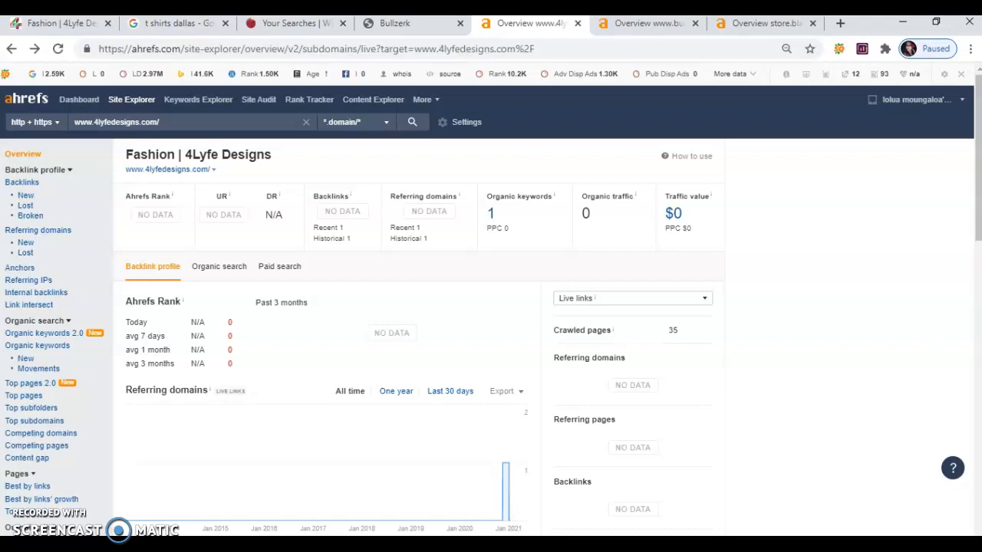
pyautogui.moveTo(631, 23)
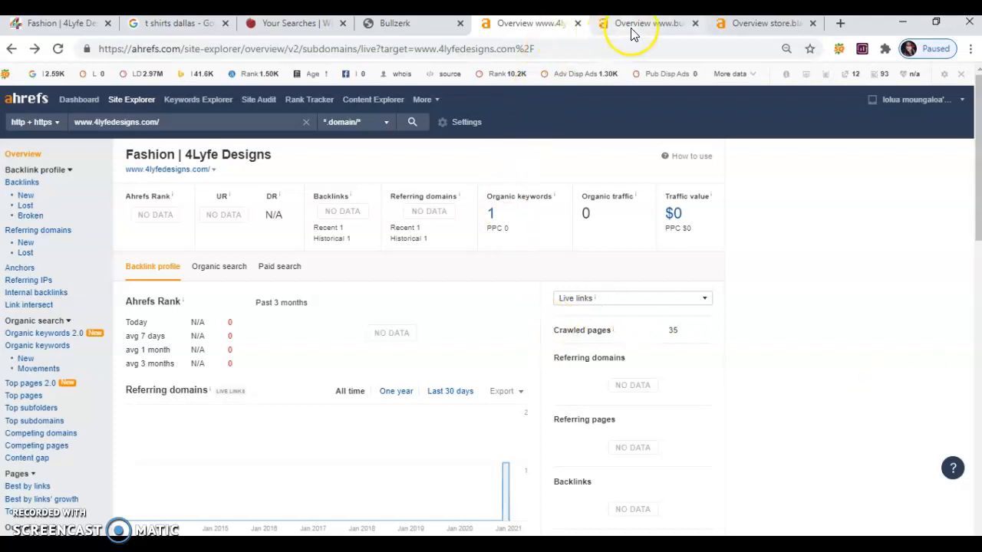
# Switch from the 4lyfedesigns.com overview to Bullzerk's Ahrefs overview for comparison.
pyautogui.click(647, 23)
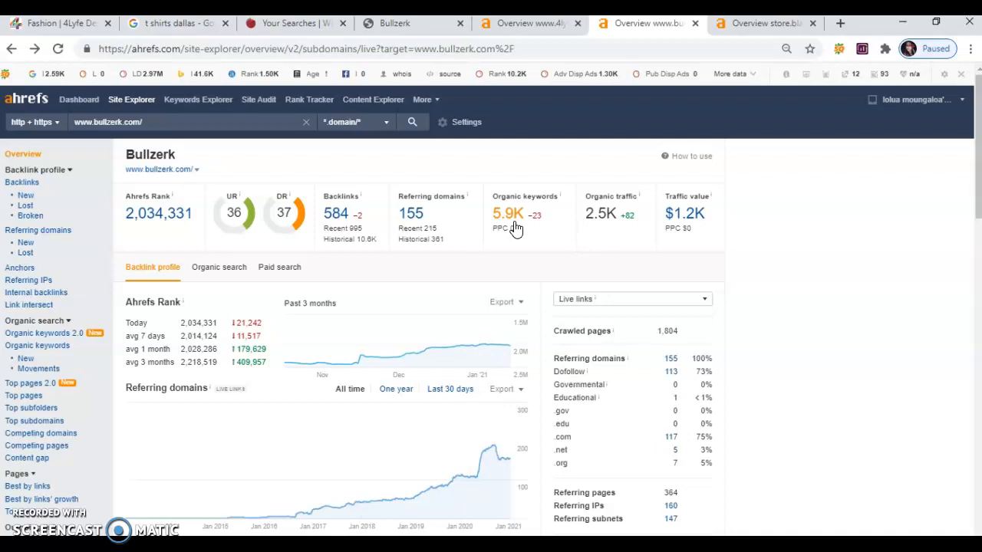
pyautogui.moveTo(513, 223)
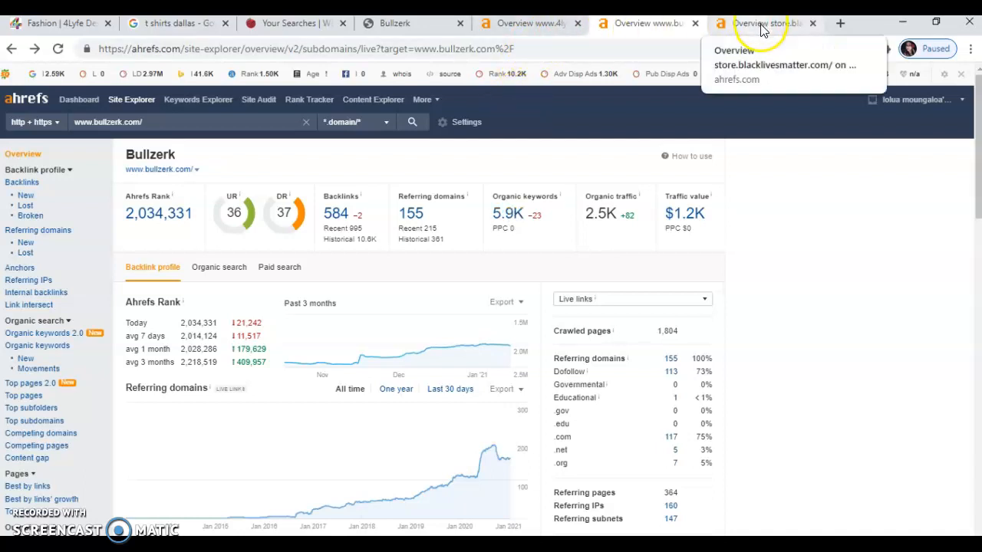
# Move from Bullzerk's overview to the store.blacklivesmatter.com Ahrefs overview.
pyautogui.click(760, 23)
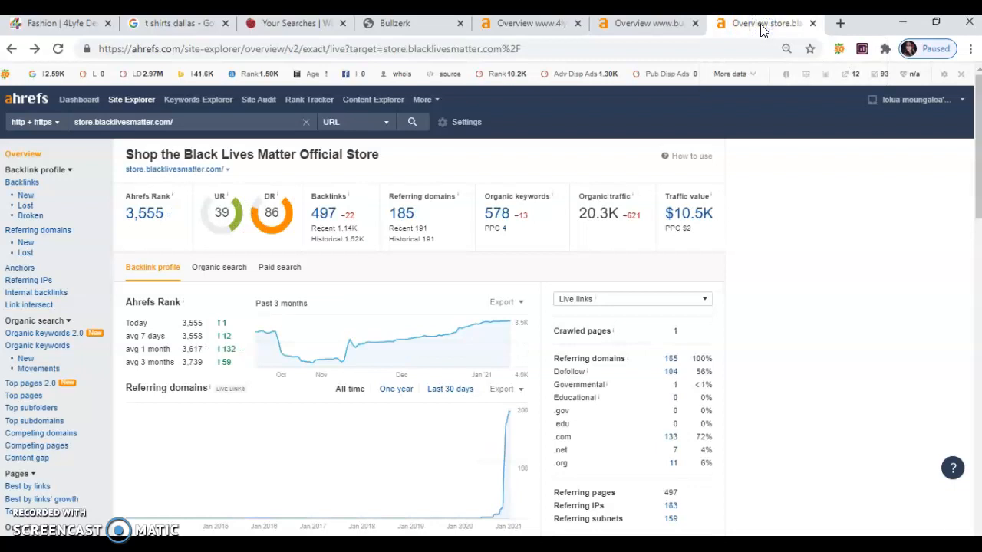
pyautogui.moveTo(764, 23)
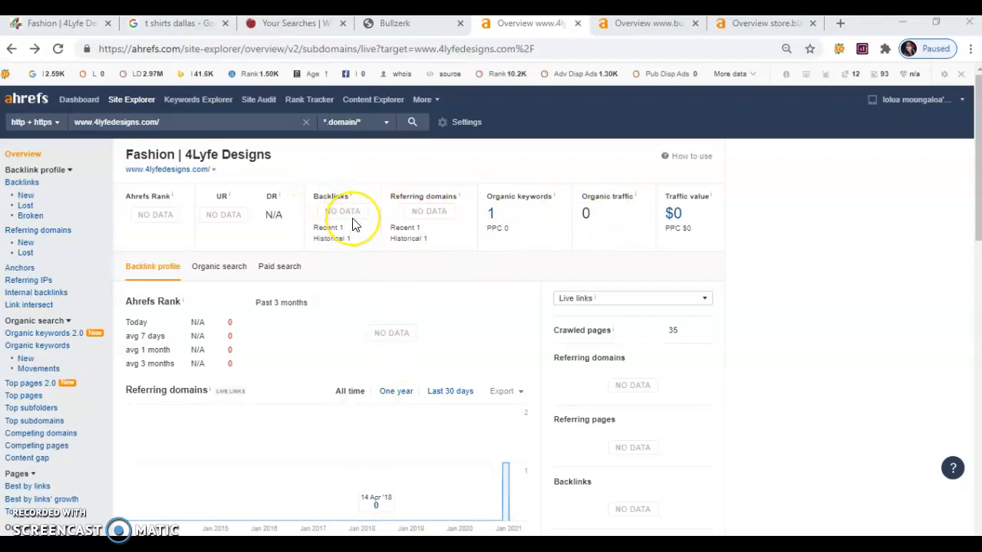
pyautogui.moveTo(353, 224)
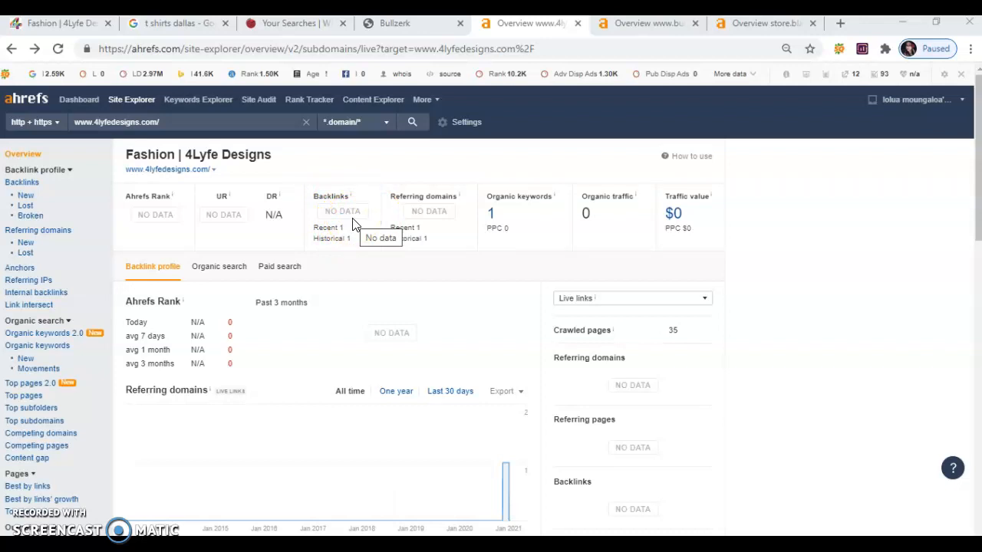
pyautogui.moveTo(584, 246)
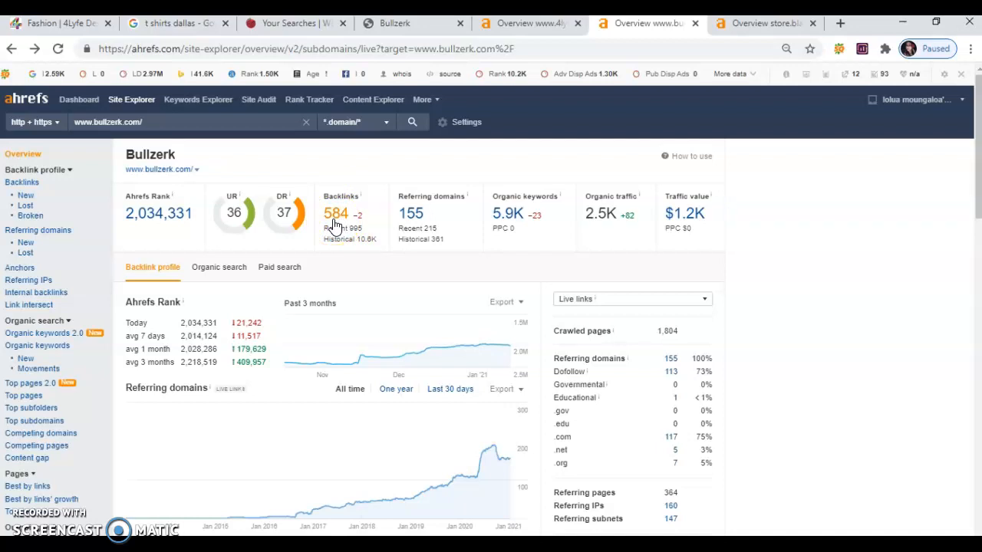
pyautogui.moveTo(512, 211)
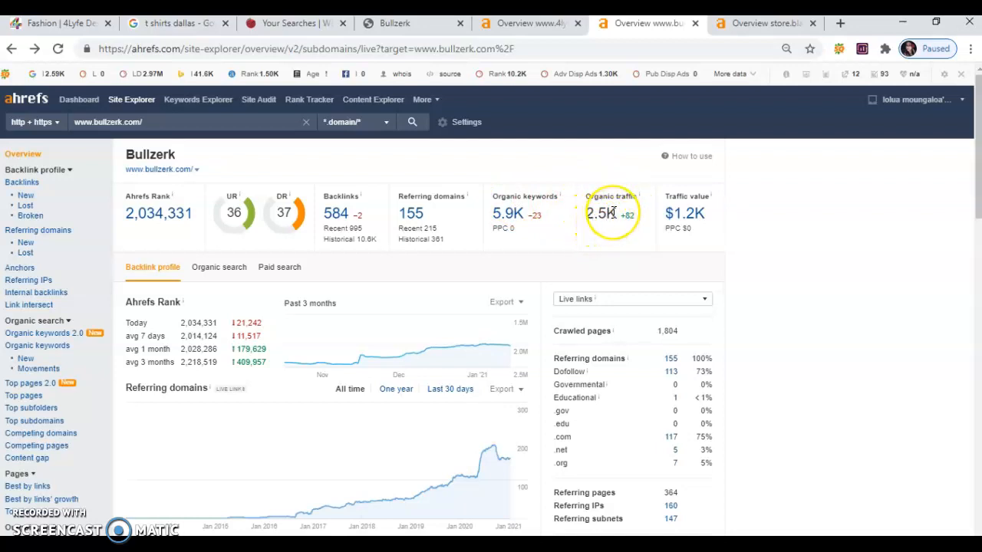
pyautogui.moveTo(552, 39)
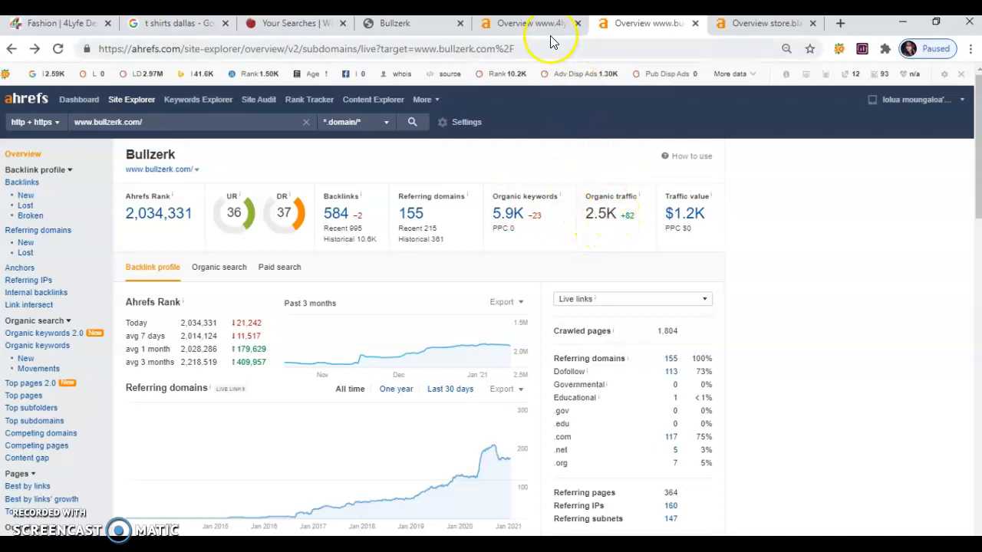
# Return from Bullzerk's 584 backlinks and 2.5K traffic to the 4lyfedesigns.com overview.
pyautogui.click(529, 23)
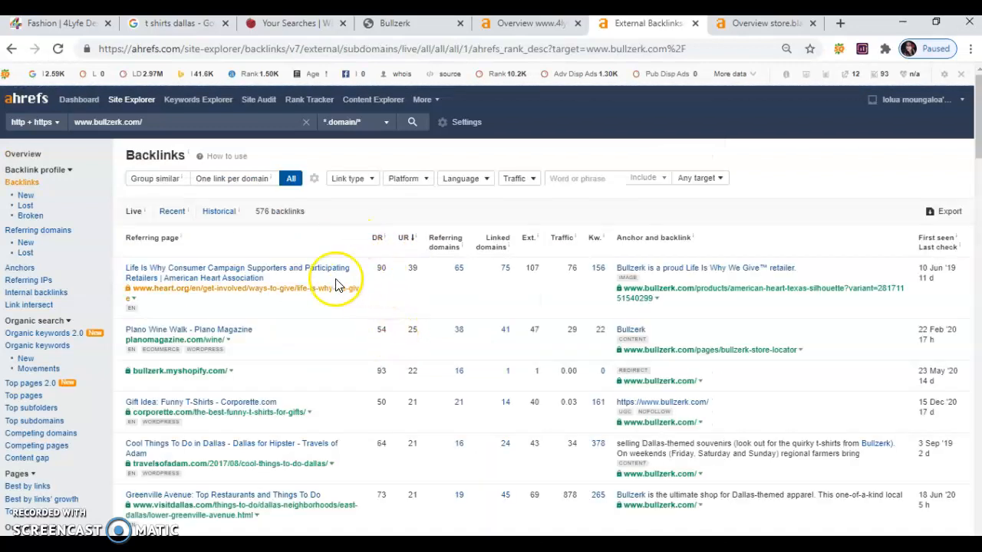
pyautogui.moveTo(212, 373)
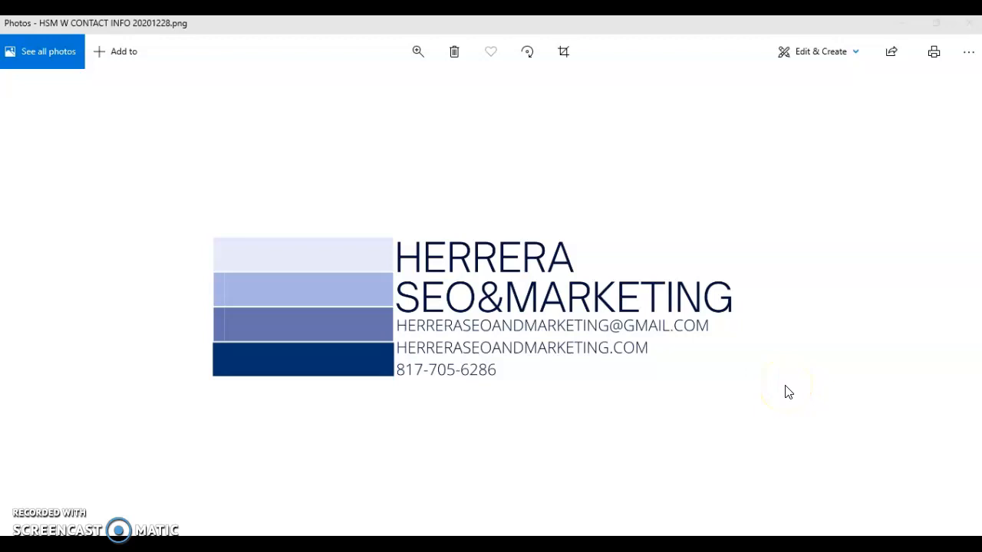
pyautogui.moveTo(788, 391)
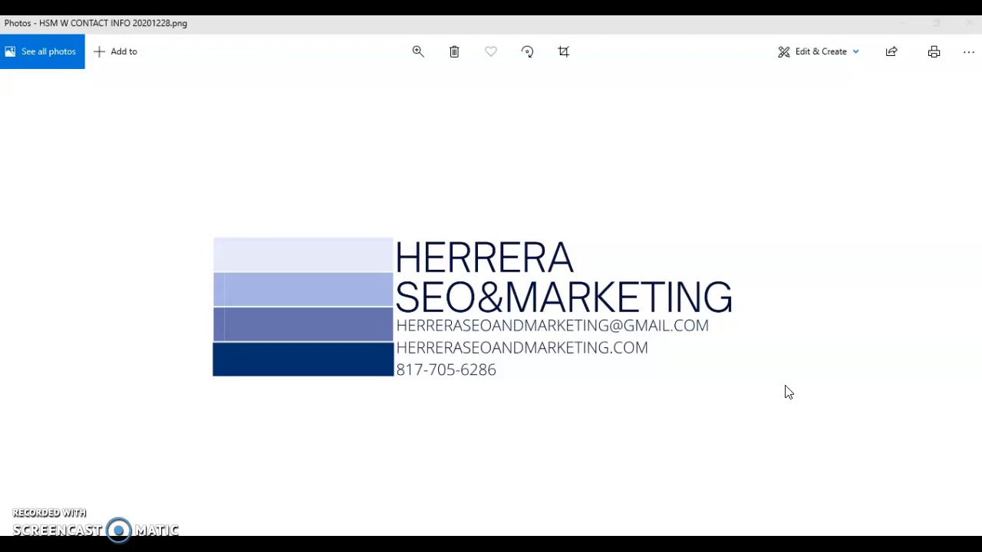